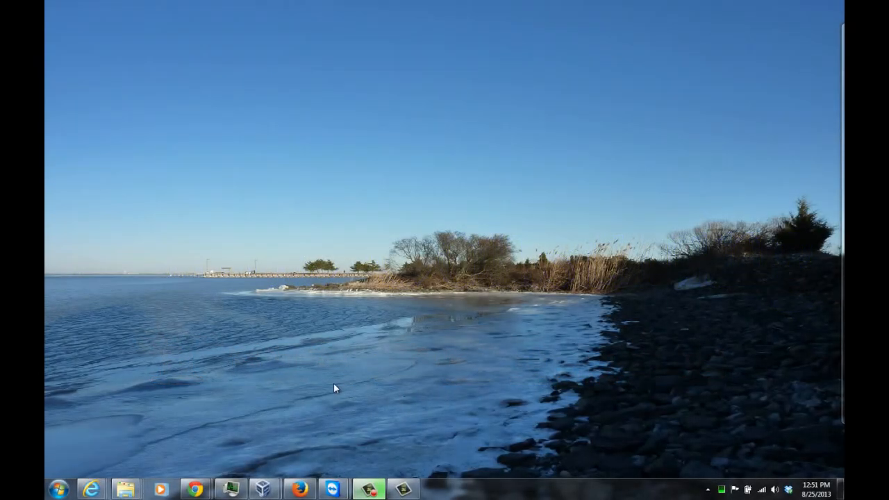
mouse_move(173, 433)
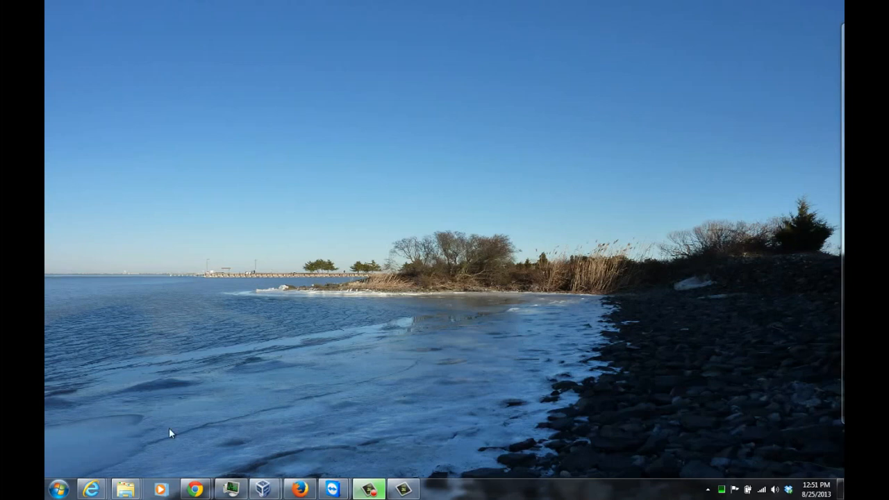
mouse_move(125, 489)
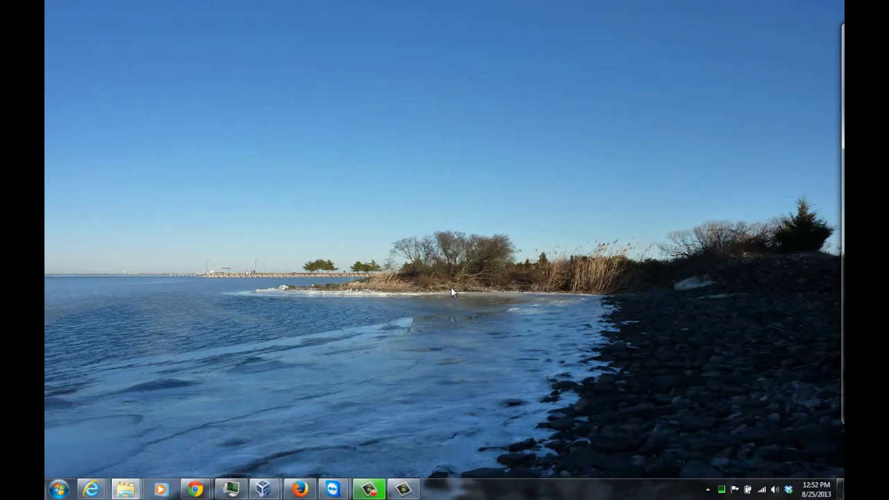
mouse_move(541, 318)
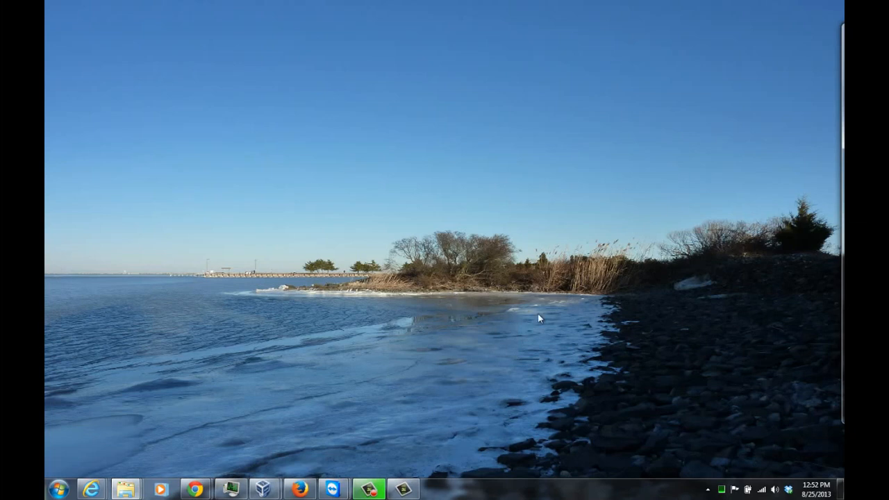
mouse_move(375, 380)
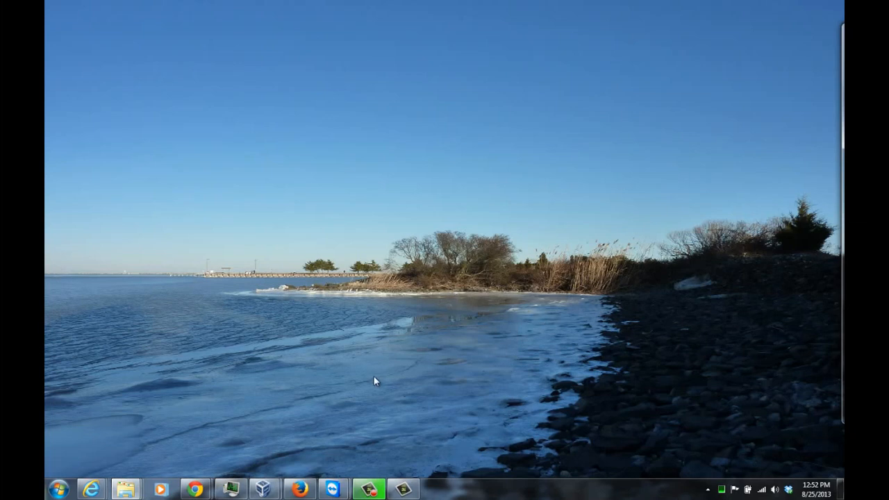
mouse_move(293, 405)
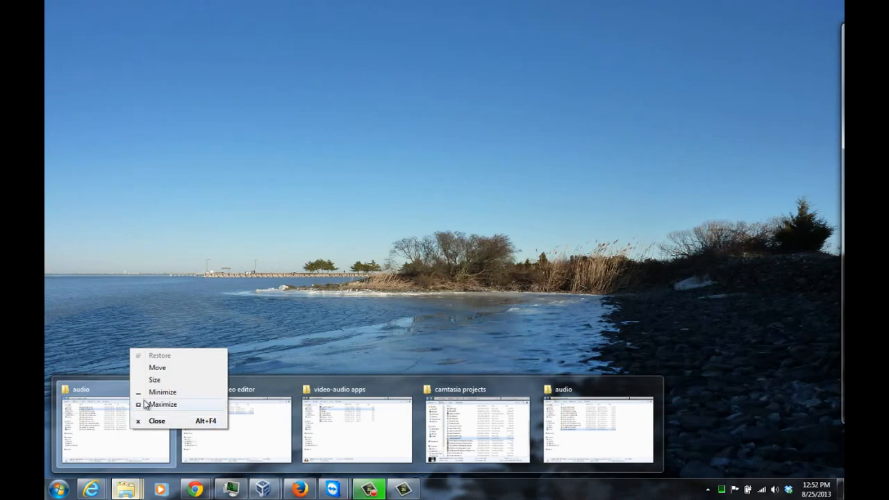
Reposition the off-screen audio folder window fully onto the desktop via Move.
left_click(158, 367)
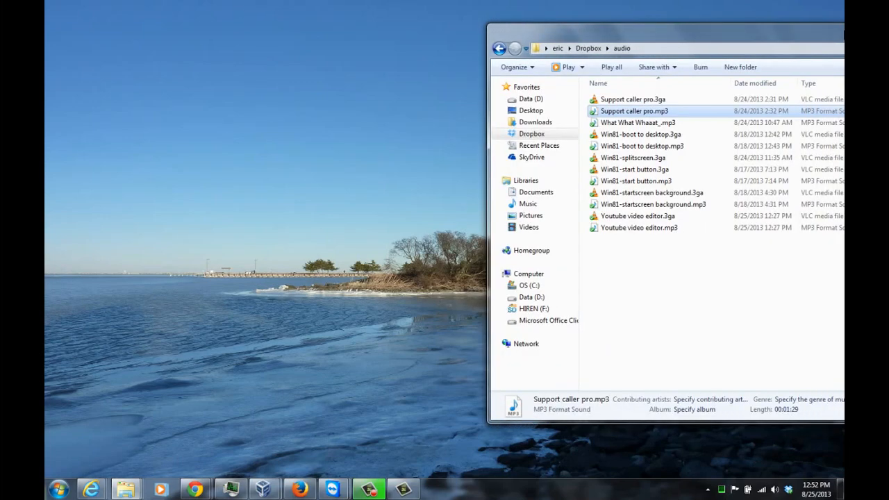
left_click_drag(666, 31, 472, 31)
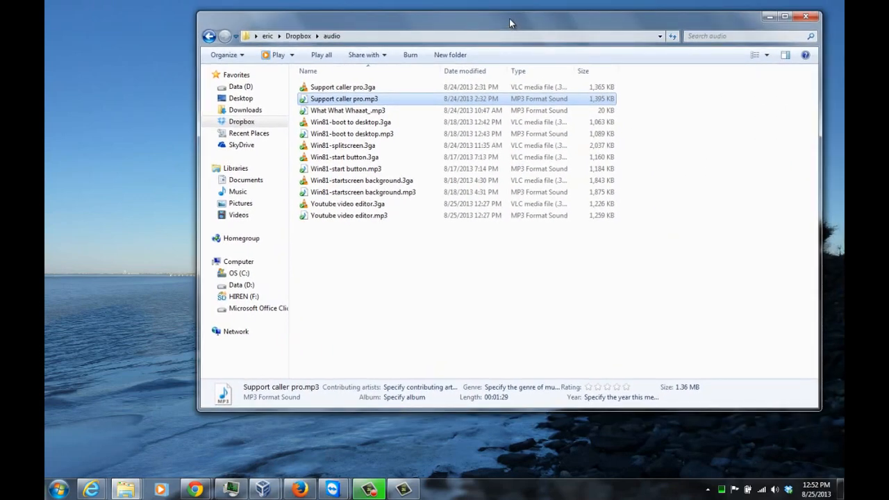
mouse_move(755, 14)
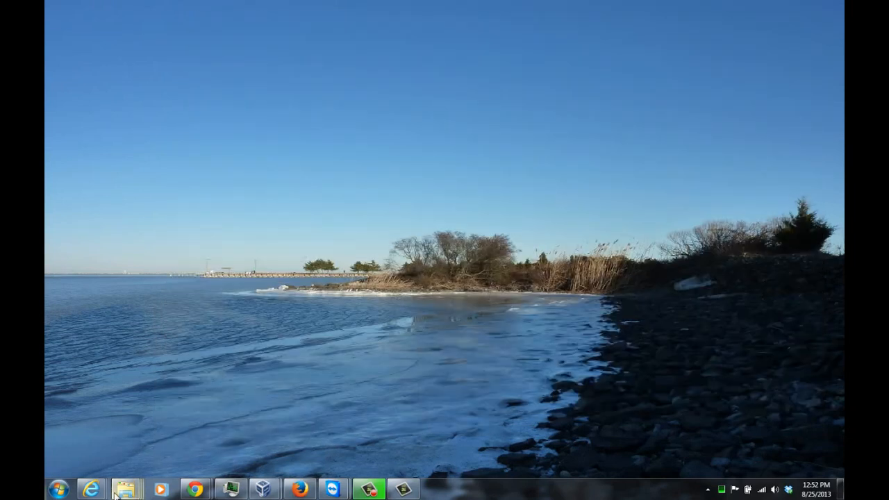
Hide the audio folder window so only the desktop wallpaper and taskbar remain.
left_click(125, 489)
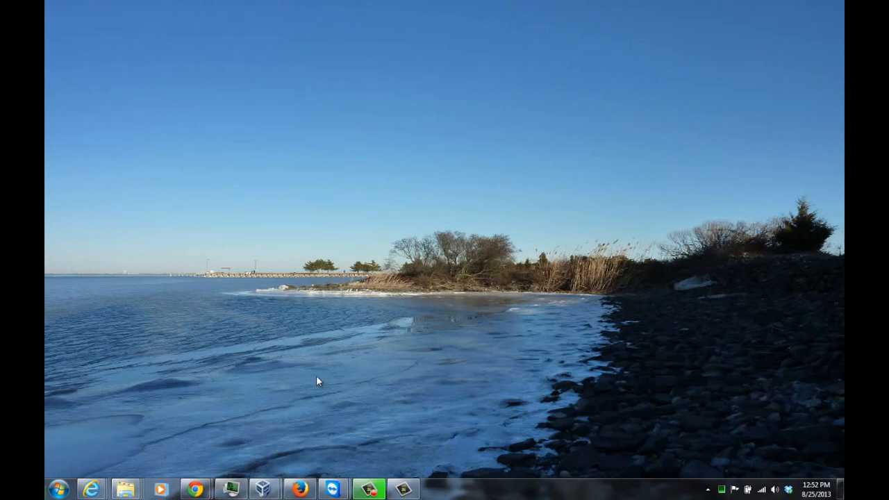
mouse_move(367, 375)
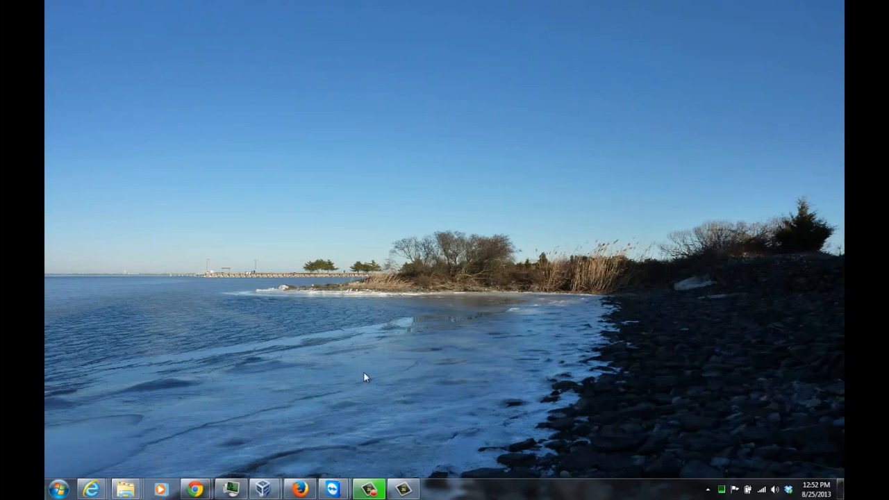